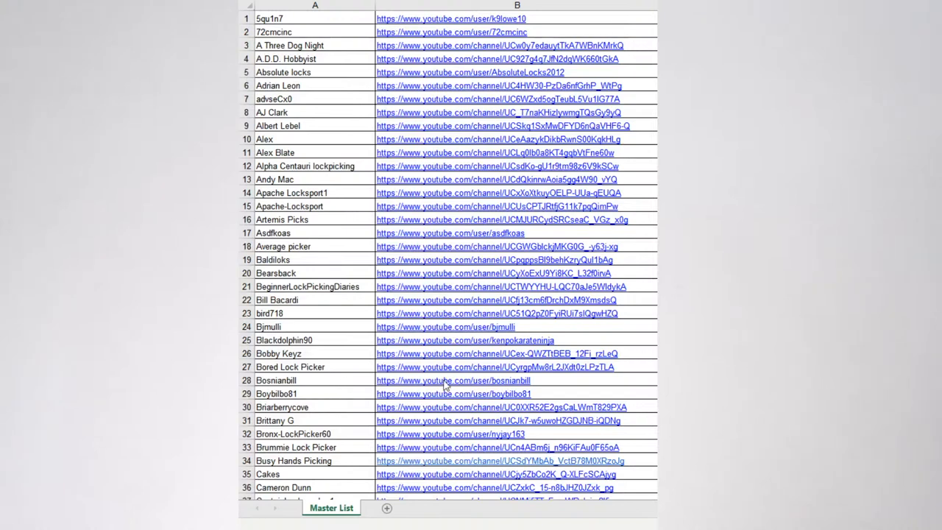
{"action": "mouse_move", "coordinate": [608, 388]}
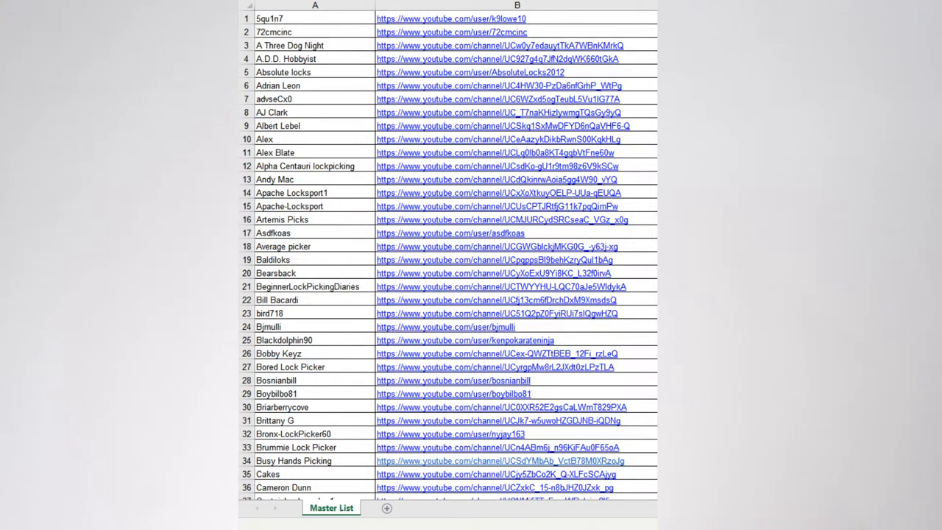
{"action": "mouse_move", "coordinate": [434, 339]}
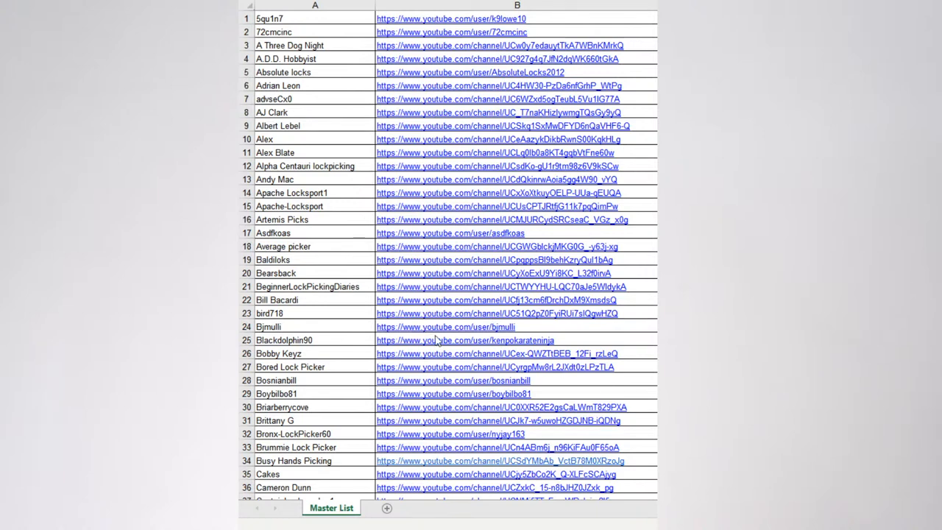
{"action": "mouse_move", "coordinate": [465, 380]}
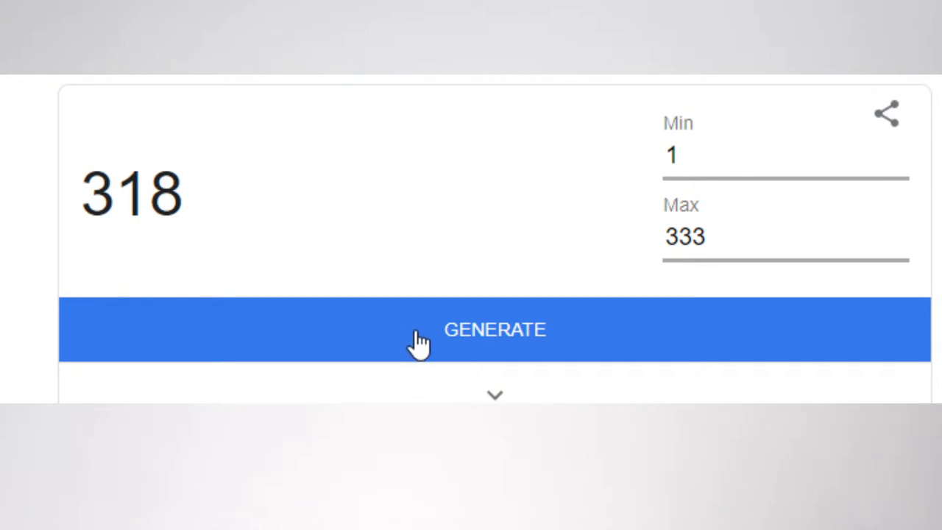
- Generate a random number between 1 and 333, getting 318
{"action": "left_click", "coordinate": [494, 329]}
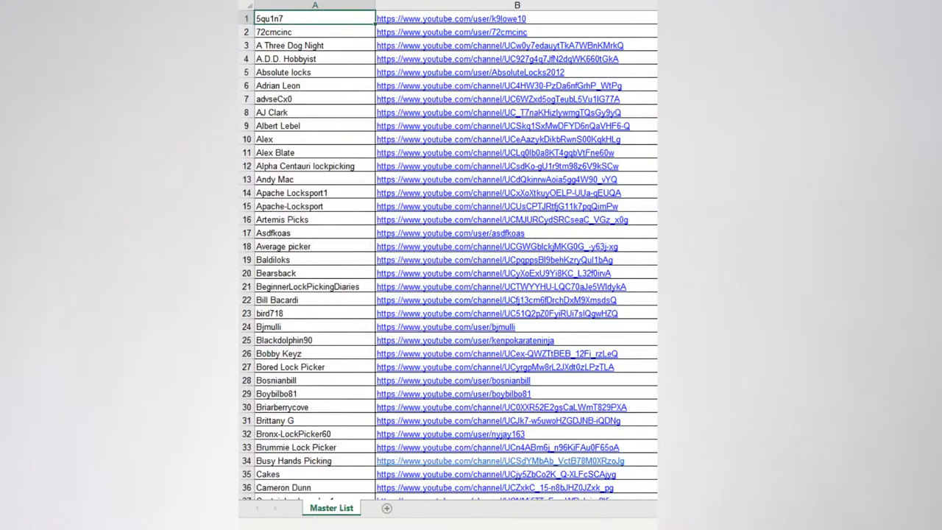
{"action": "scroll", "scroll_direction": "down", "scroll_amount": 3}
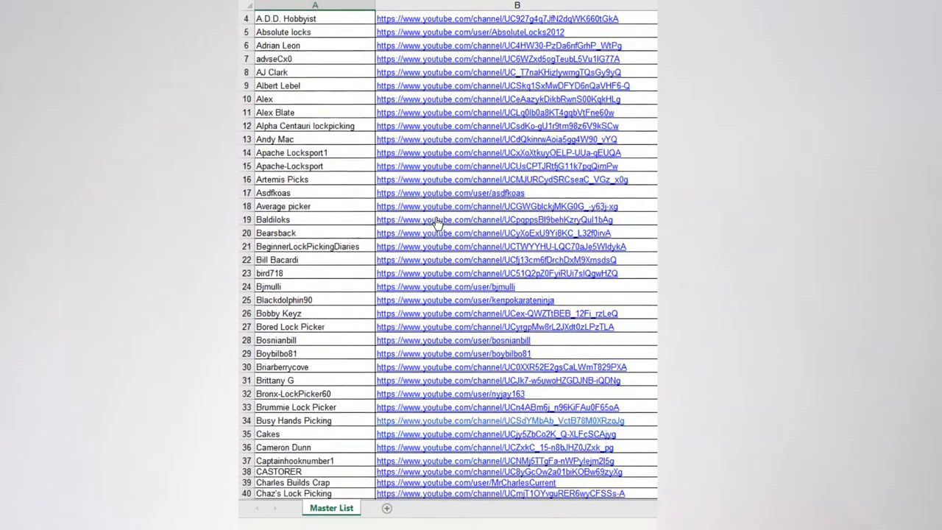
{"action": "scroll", "scroll_direction": "down", "scroll_amount": 3}
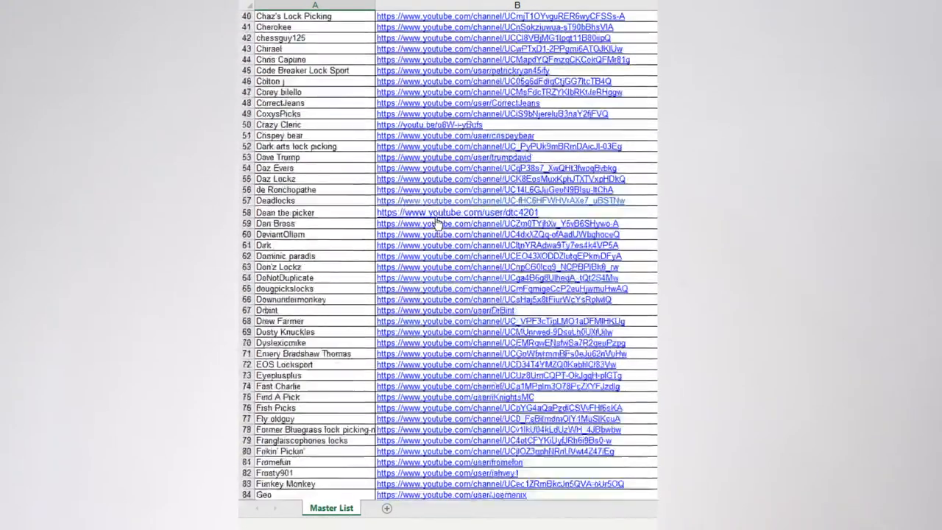
{"action": "scroll", "scroll_direction": "down", "scroll_amount": 3}
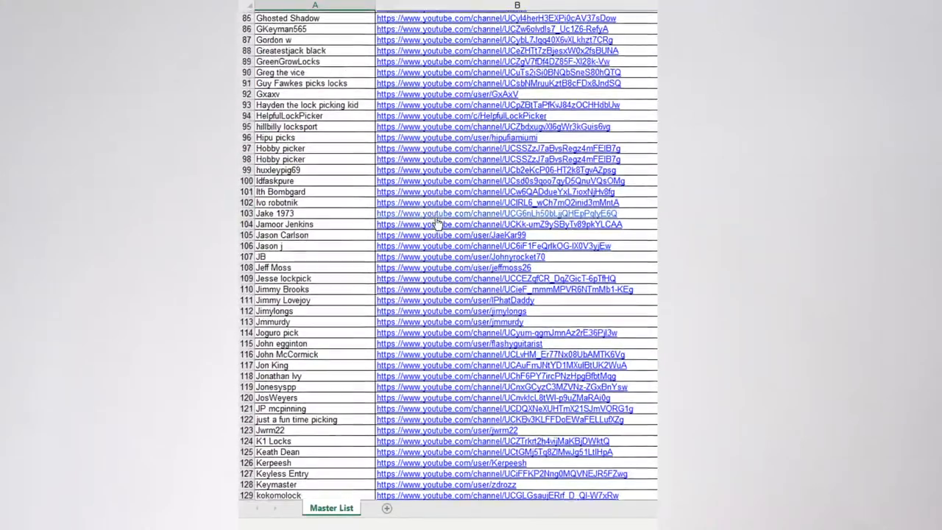
{"action": "scroll", "scroll_direction": "down", "scroll_amount": 3}
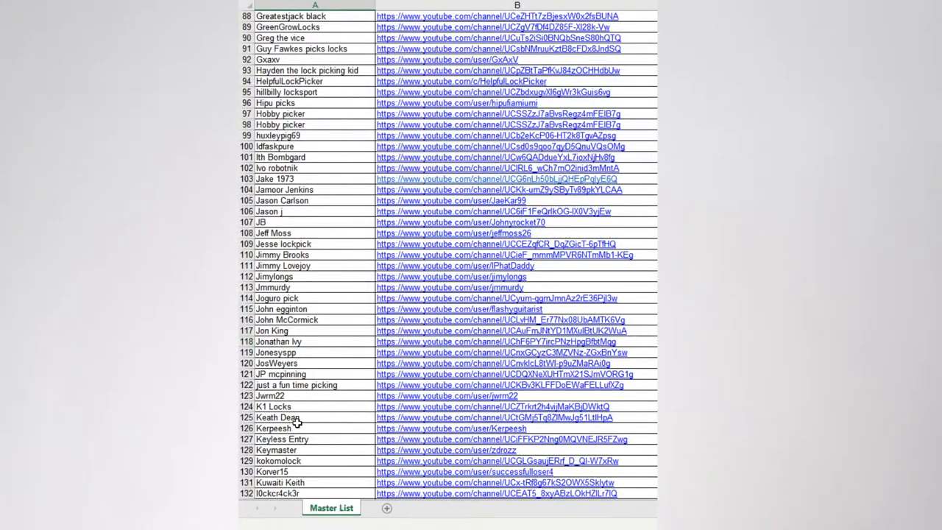
{"action": "left_click", "coordinate": [291, 417]}
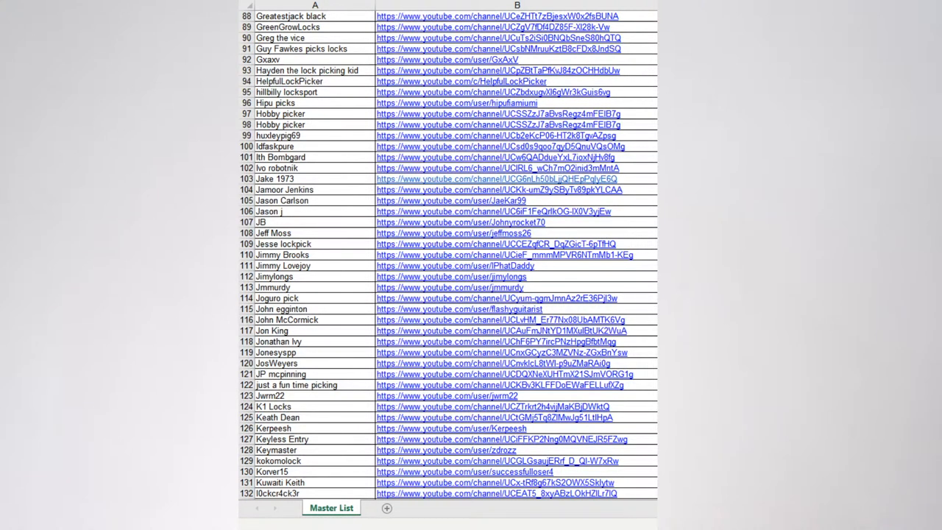
{"action": "mouse_move", "coordinate": [441, 15]}
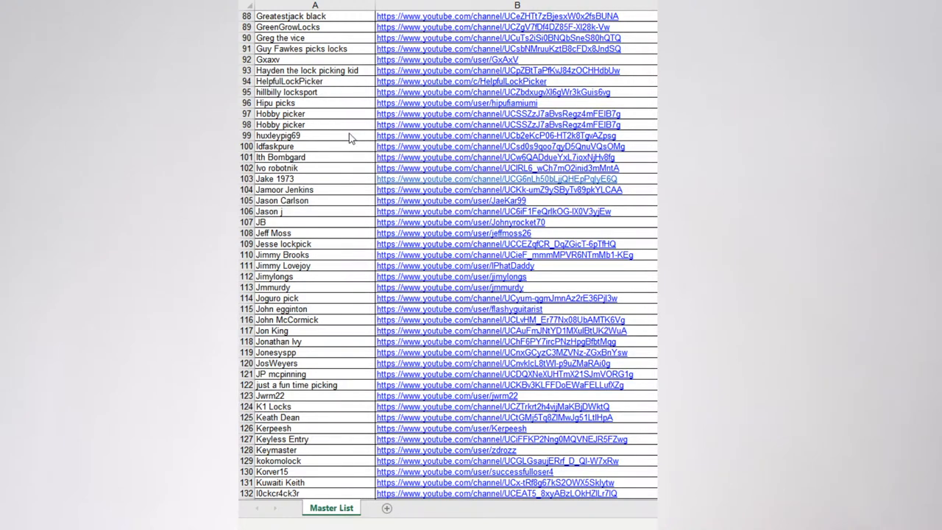
{"action": "mouse_move", "coordinate": [369, 140]}
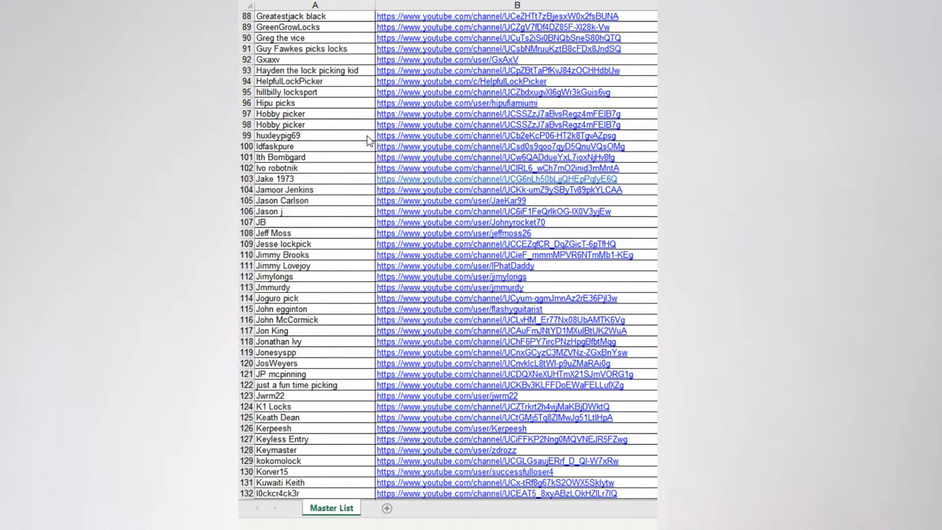
{"action": "mouse_move", "coordinate": [420, 429]}
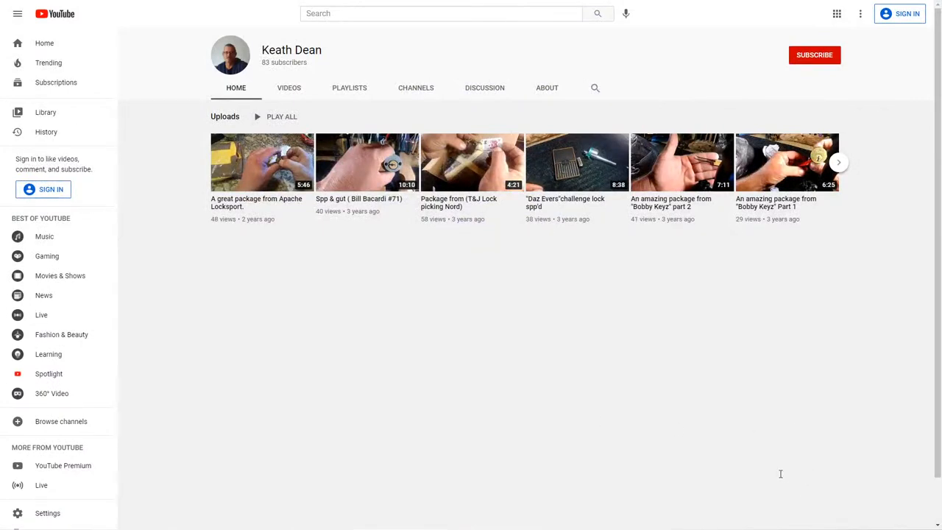
{"action": "mouse_move", "coordinate": [778, 478]}
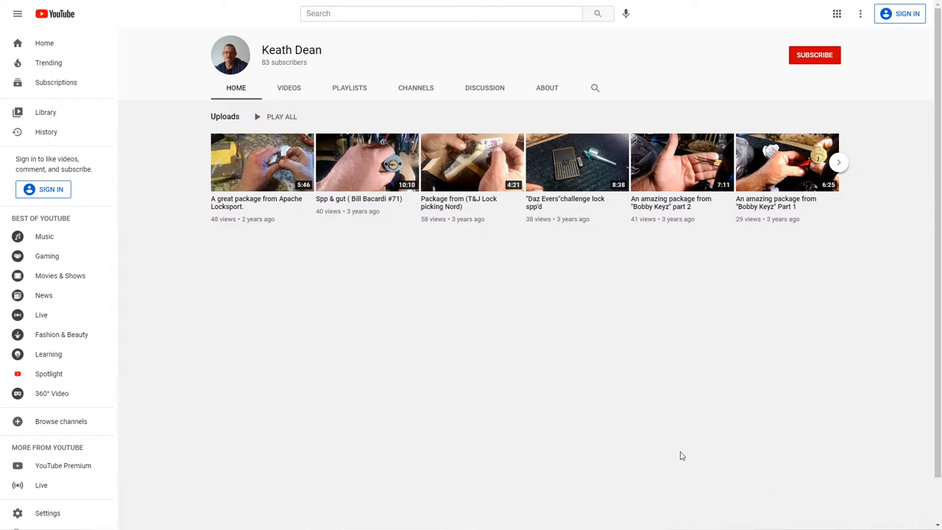
{"action": "mouse_move", "coordinate": [340, 440]}
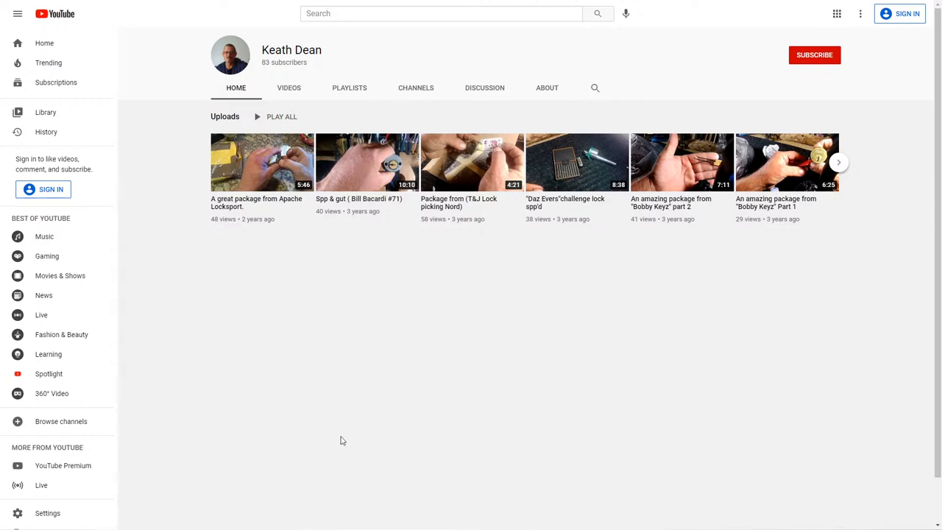
{"action": "mouse_move", "coordinate": [375, 526]}
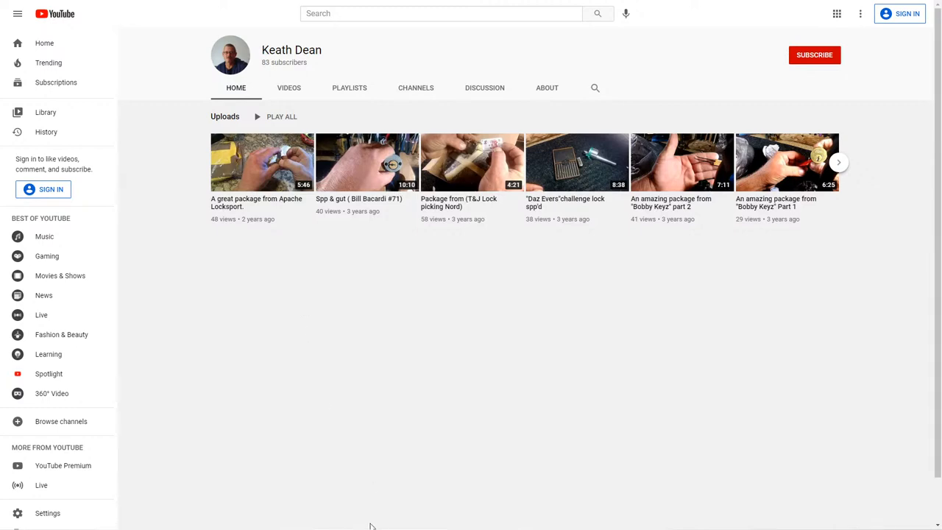
{"action": "mouse_move", "coordinate": [235, 87]}
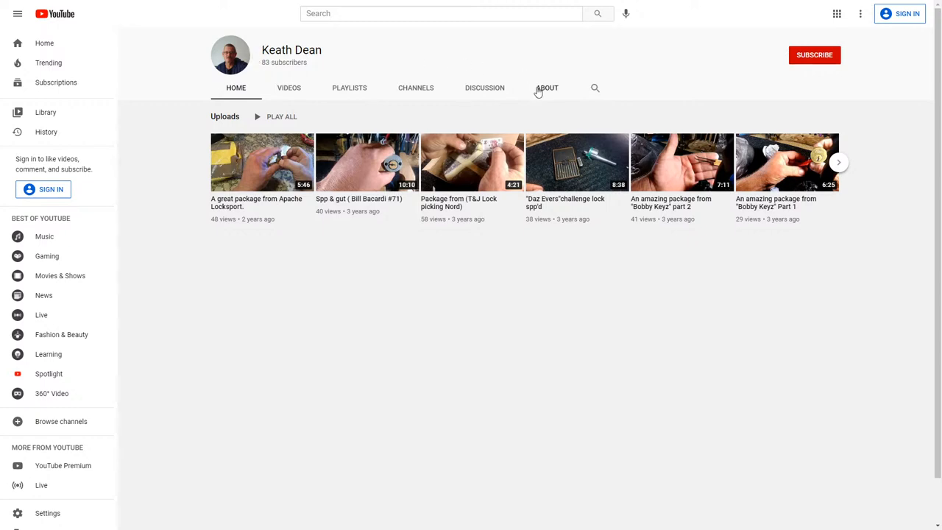
- Check Keath Dean's About stats, then show all 14 uploaded videos
{"action": "left_click", "coordinate": [547, 87]}
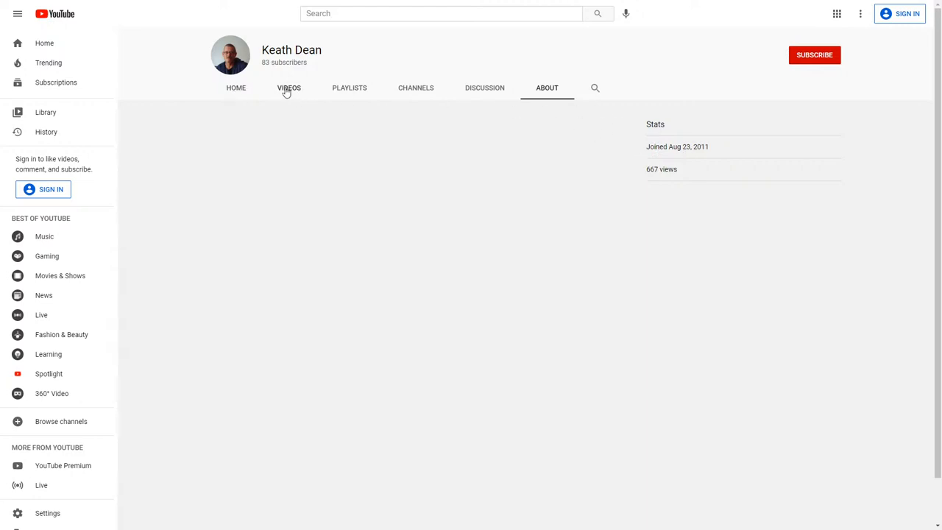
{"action": "left_click", "coordinate": [288, 87]}
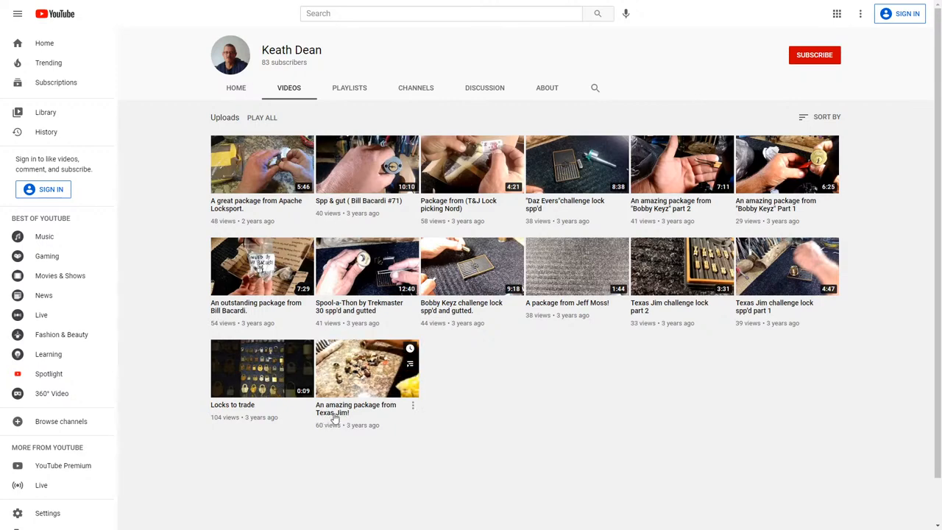
{"action": "mouse_move", "coordinate": [366, 367]}
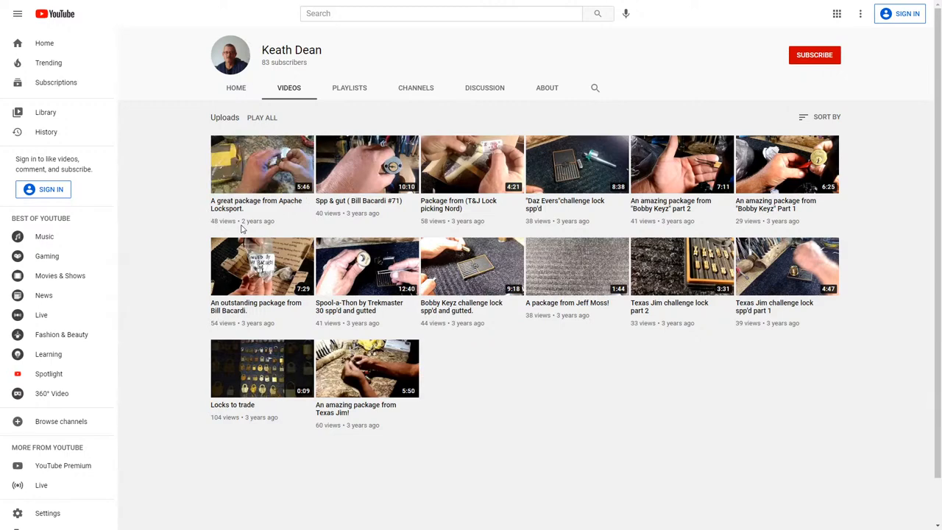
{"action": "mouse_move", "coordinate": [261, 164]}
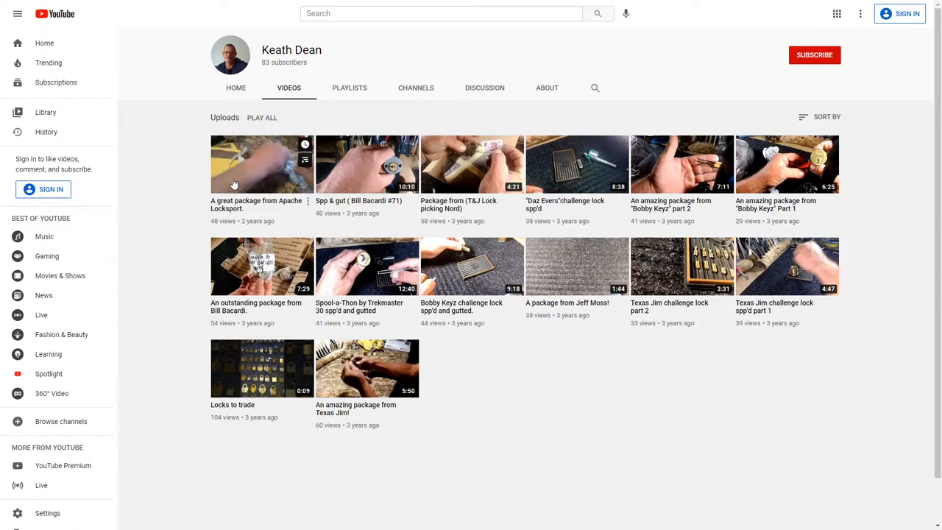
{"action": "mouse_move", "coordinate": [247, 192]}
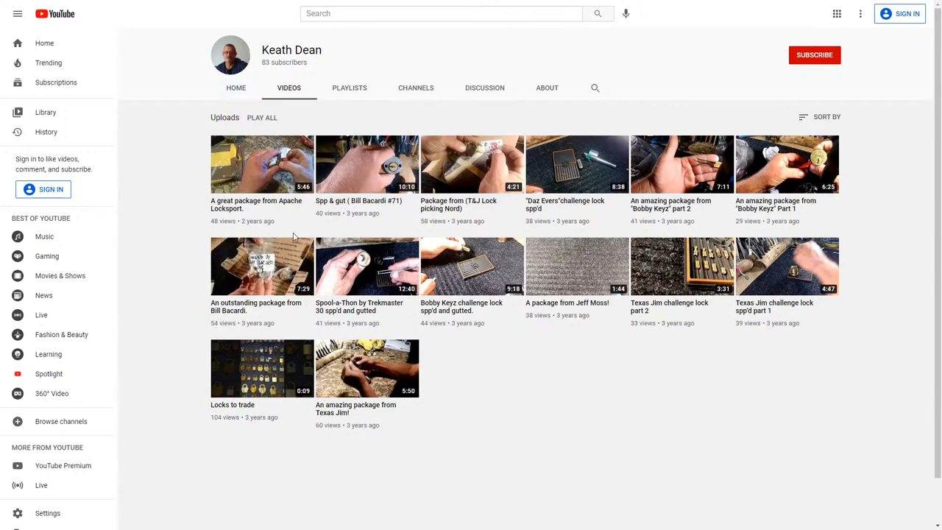
{"action": "mouse_move", "coordinate": [476, 176]}
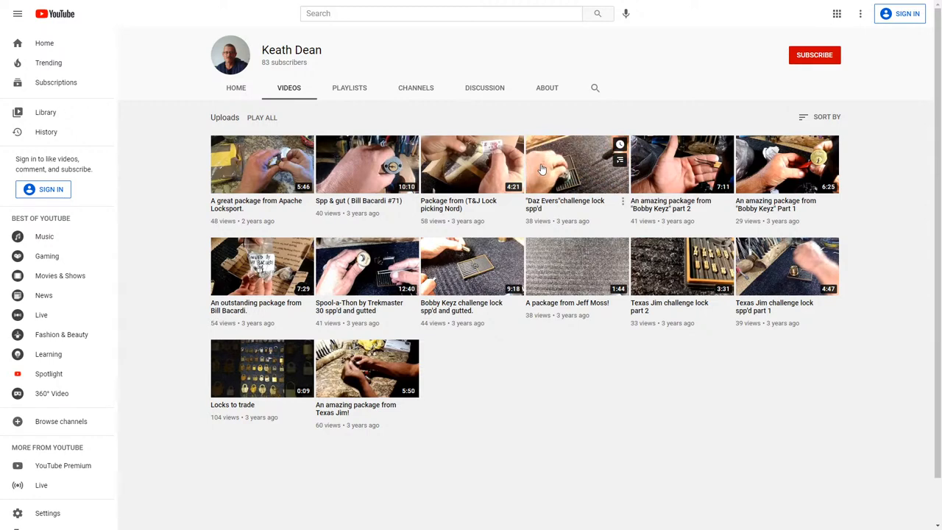
- Play the 8:38 'Daz Evers challenge lock spp'd' video
{"action": "left_click", "coordinate": [577, 164]}
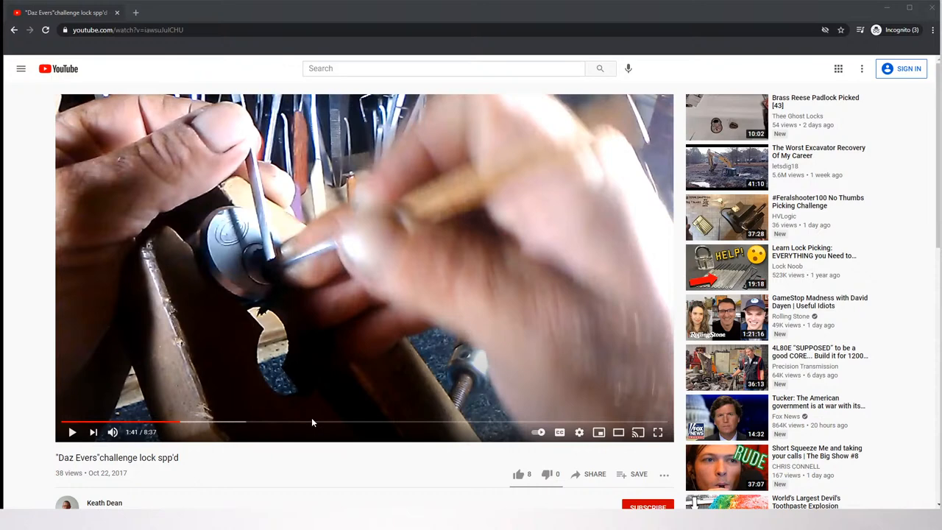
{"action": "mouse_move", "coordinate": [70, 414]}
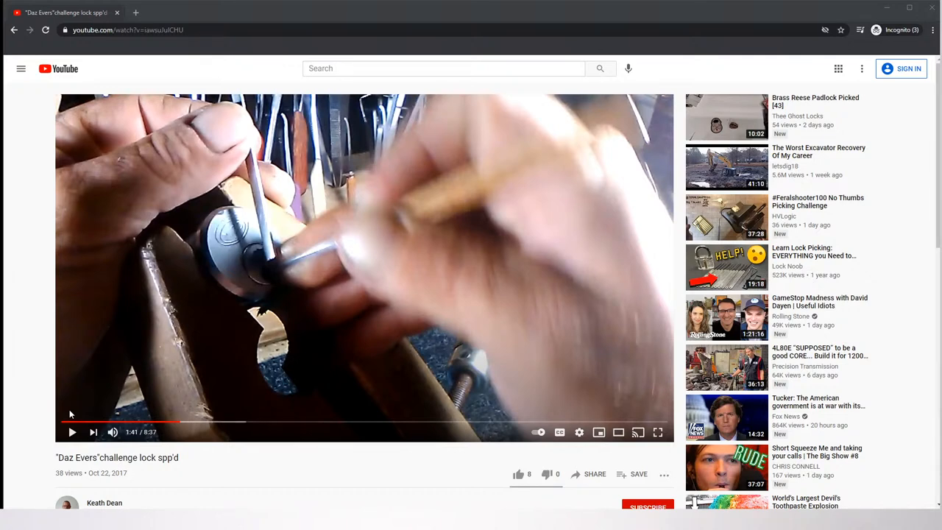
{"action": "left_click", "coordinate": [104, 503]}
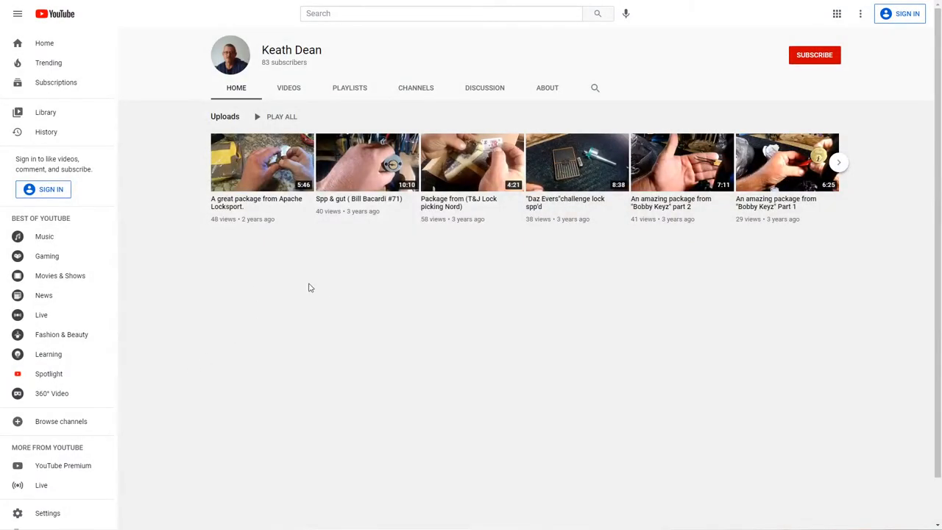
{"action": "mouse_move", "coordinate": [362, 276]}
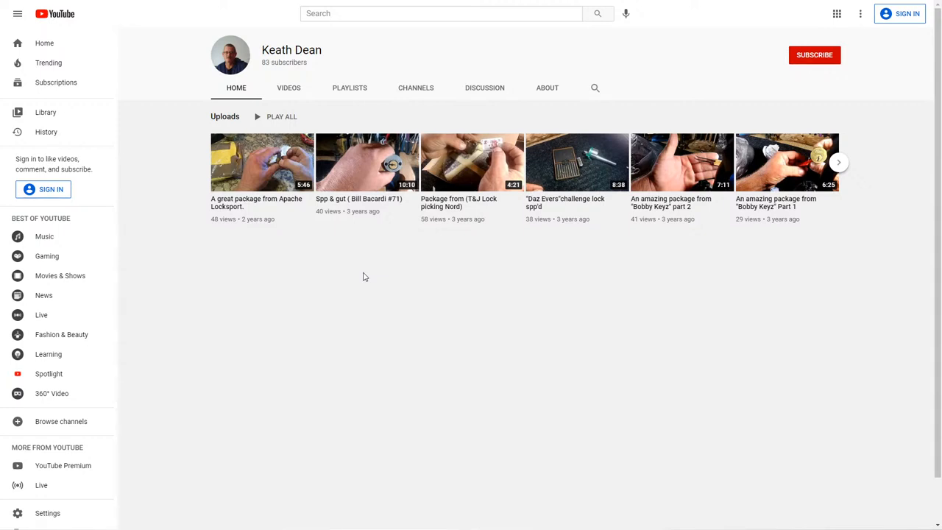
{"action": "mouse_move", "coordinate": [310, 241]}
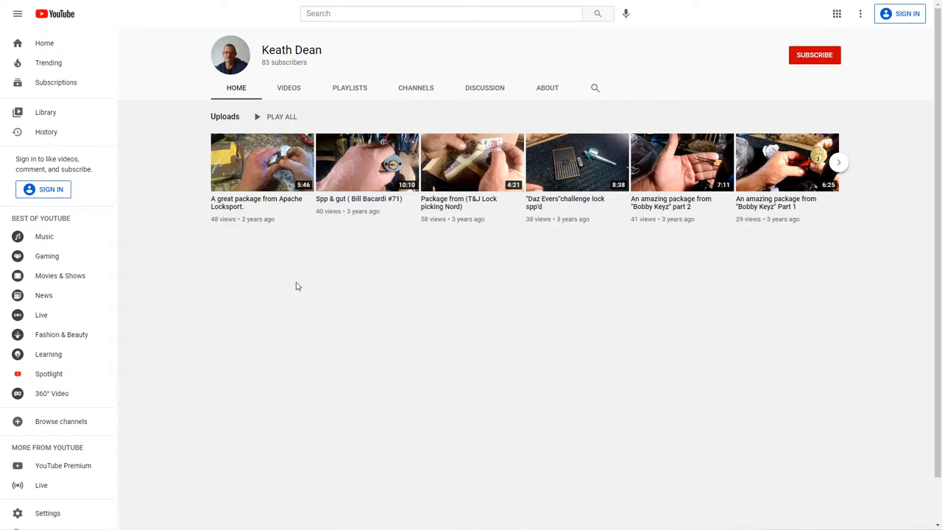
{"action": "mouse_move", "coordinate": [268, 348]}
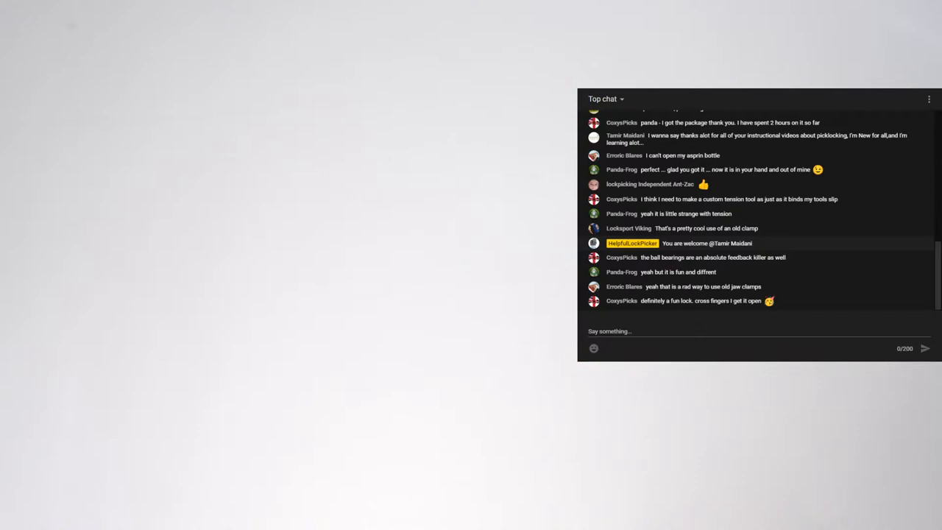
- Scroll through the live stream's Top chat about the lock being picked
{"action": "scroll", "scroll_direction": "down", "scroll_amount": 3}
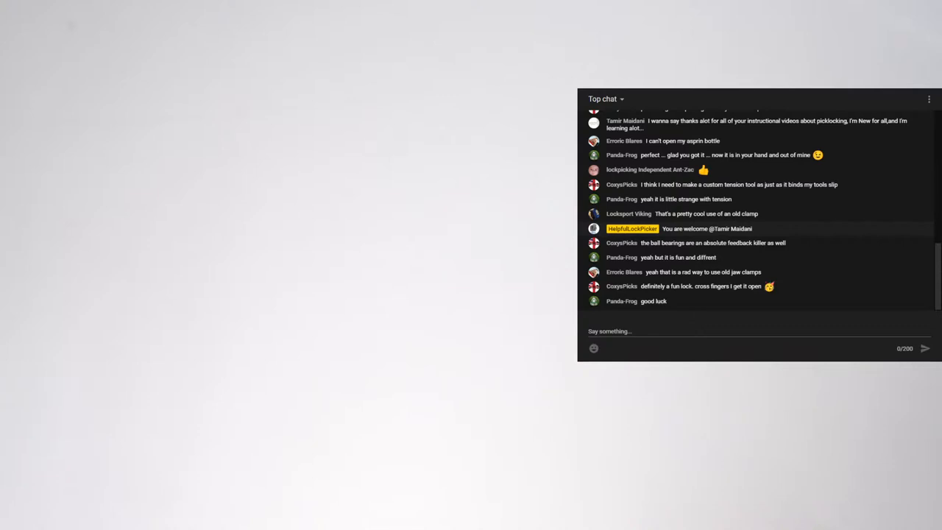
{"action": "scroll", "scroll_direction": "down", "scroll_amount": 3}
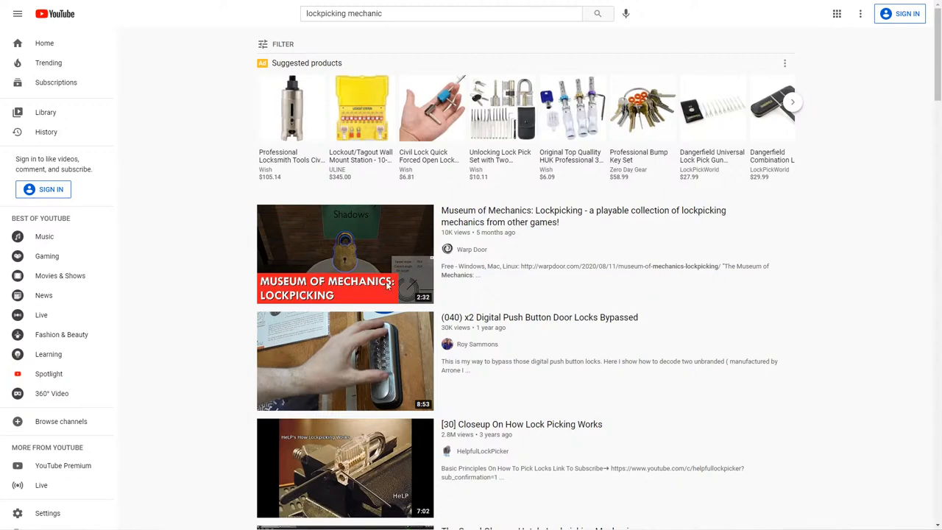
{"action": "mouse_move", "coordinate": [396, 202]}
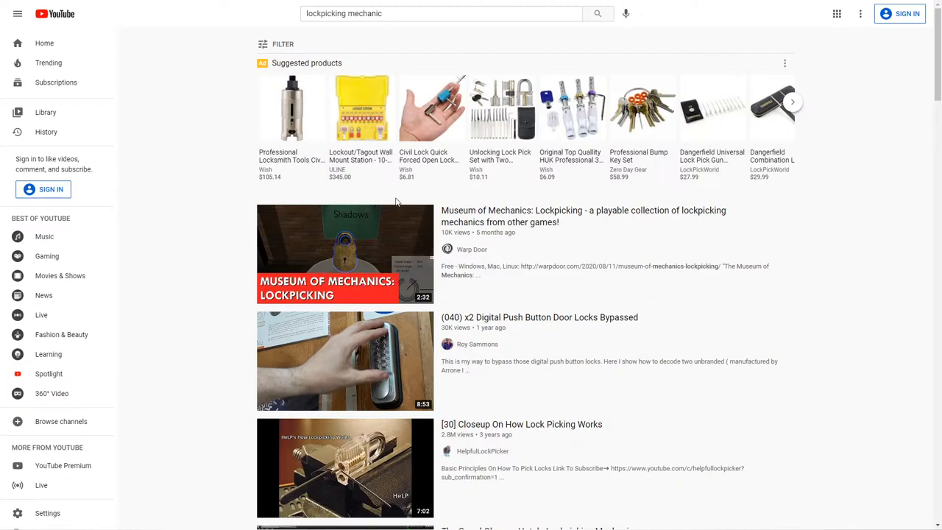
- Scroll the 'lockpicking mechanic' results down to the People also watched section
{"action": "scroll", "scroll_direction": "down", "scroll_amount": 3}
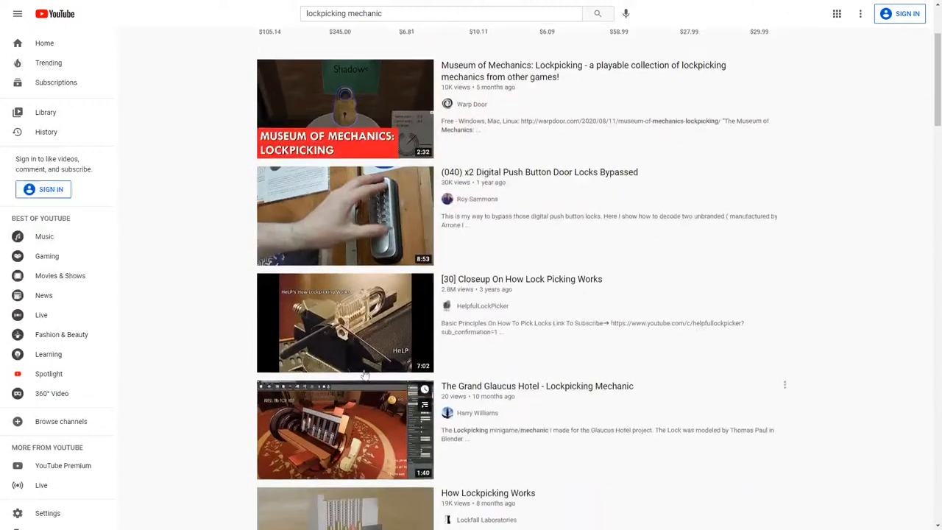
{"action": "scroll", "scroll_direction": "down", "scroll_amount": 3}
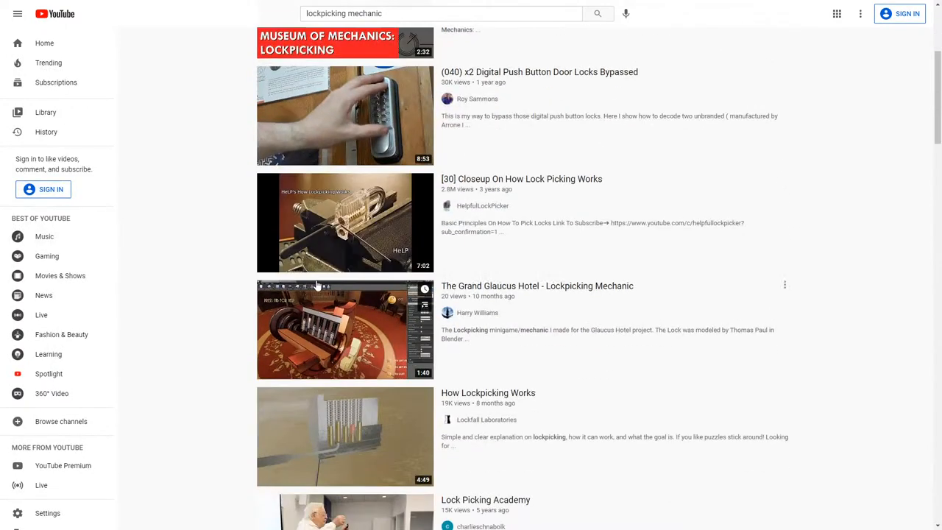
{"action": "scroll", "scroll_direction": "down", "scroll_amount": 3}
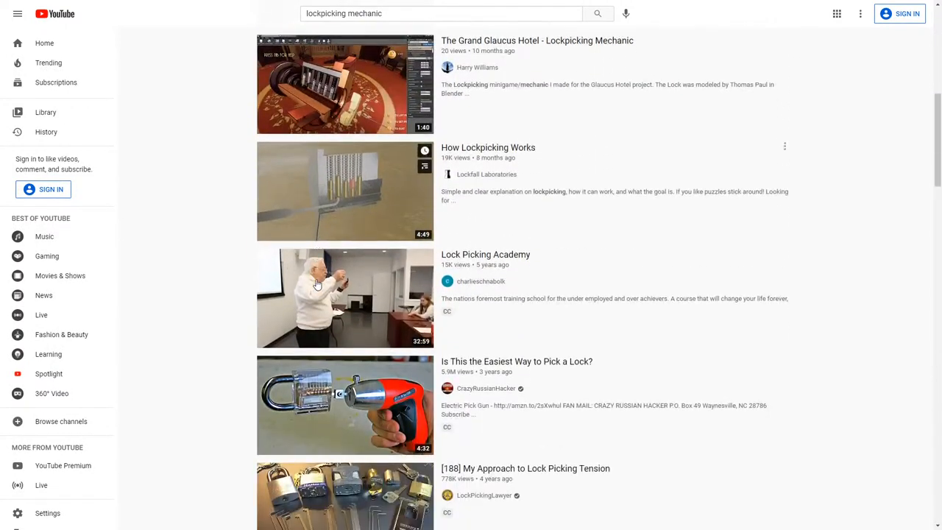
{"action": "scroll", "scroll_direction": "down", "scroll_amount": 3}
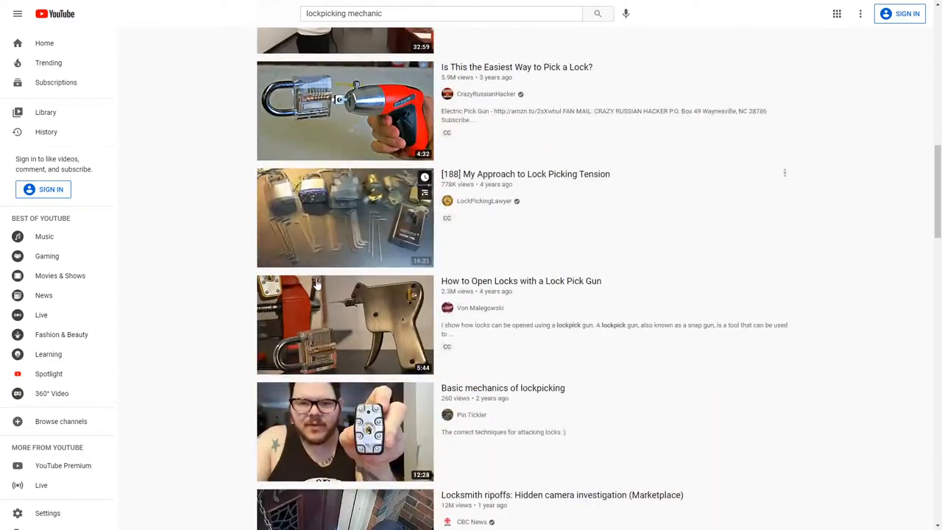
{"action": "scroll", "scroll_direction": "down", "scroll_amount": 3}
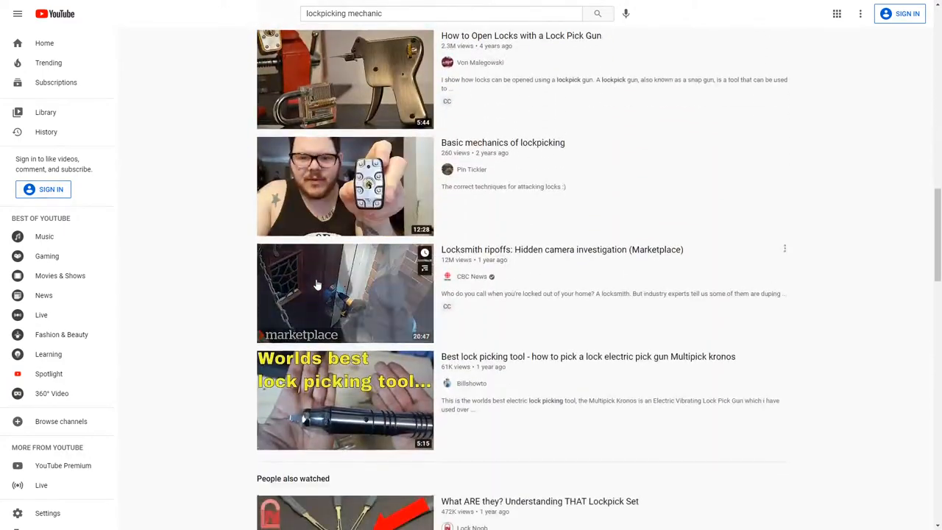
{"action": "scroll", "scroll_direction": "down", "scroll_amount": 3}
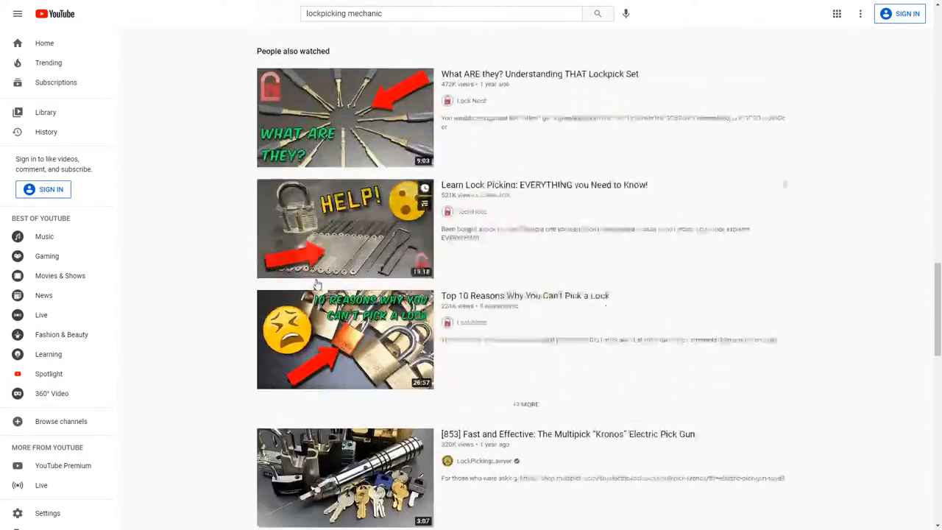
{"action": "scroll", "scroll_direction": "down", "scroll_amount": 3}
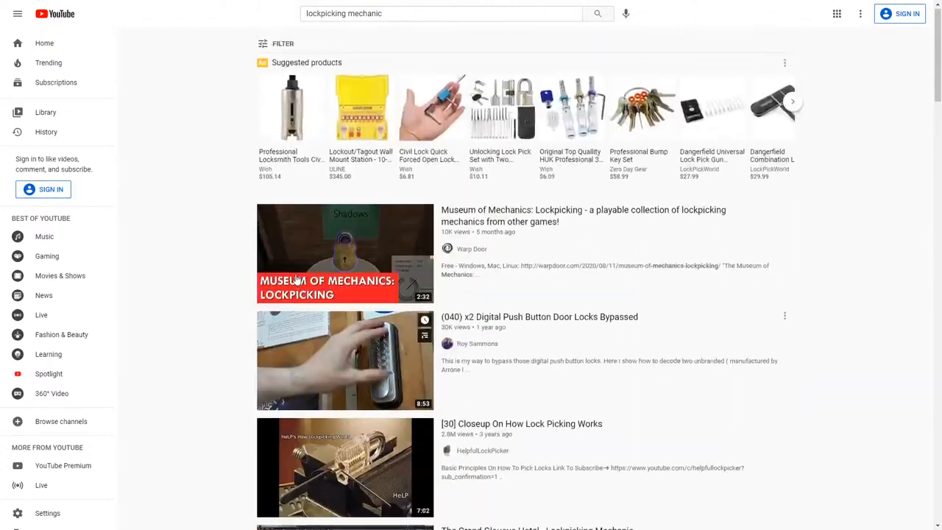
{"action": "mouse_move", "coordinate": [290, 278]}
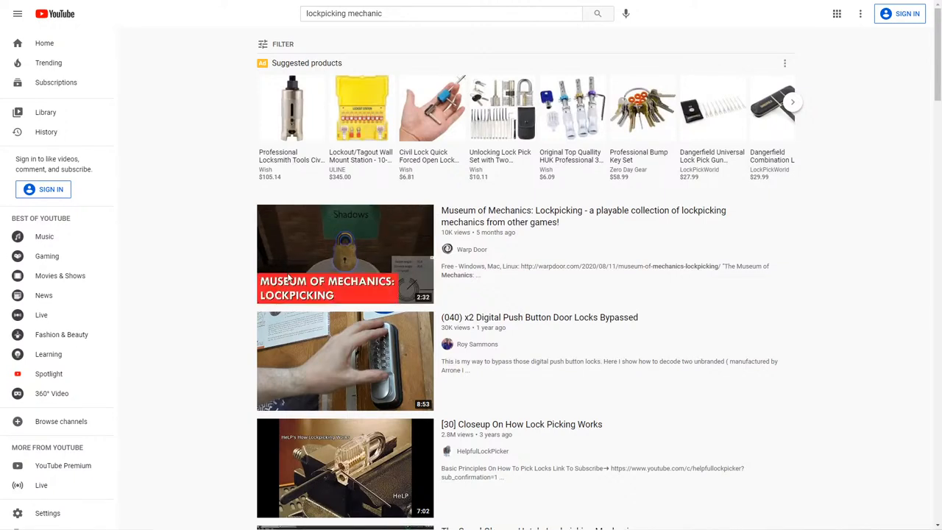
{"action": "mouse_move", "coordinate": [814, 322]}
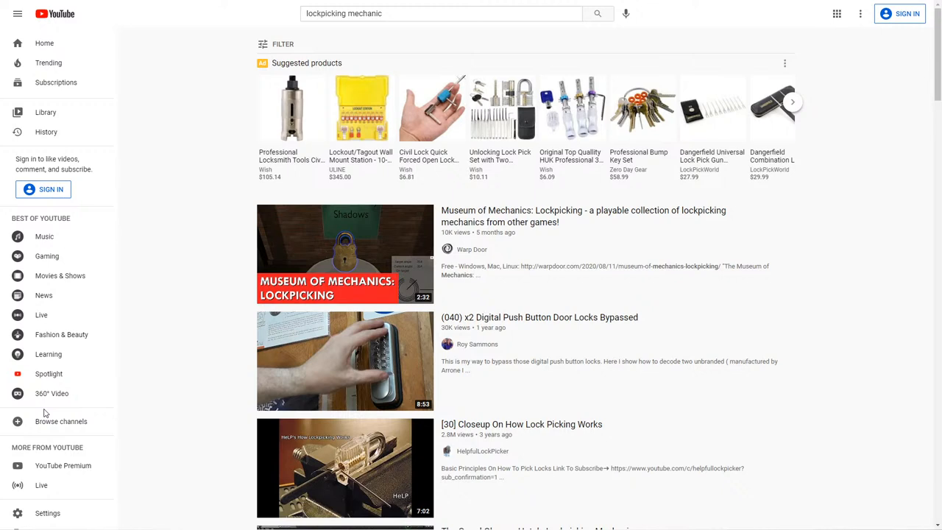
{"action": "mouse_move", "coordinate": [152, 424]}
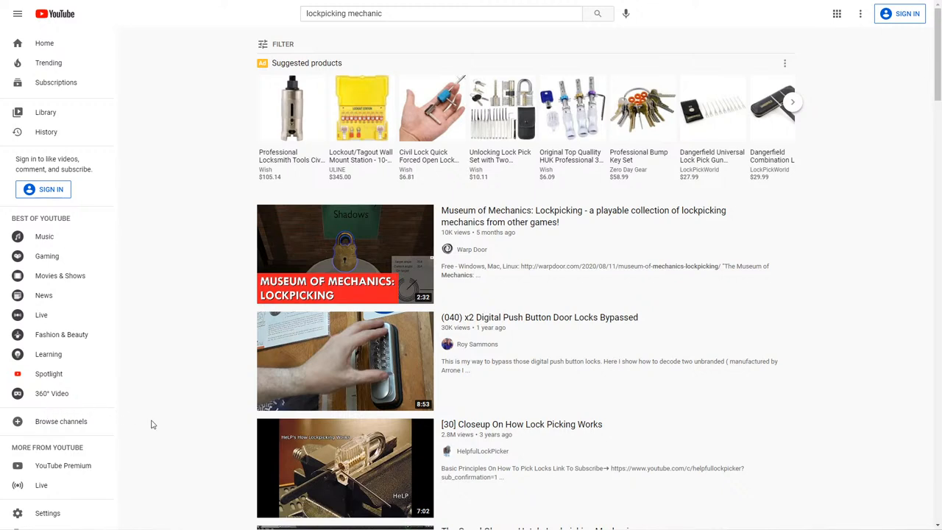
{"action": "mouse_move", "coordinate": [157, 425]}
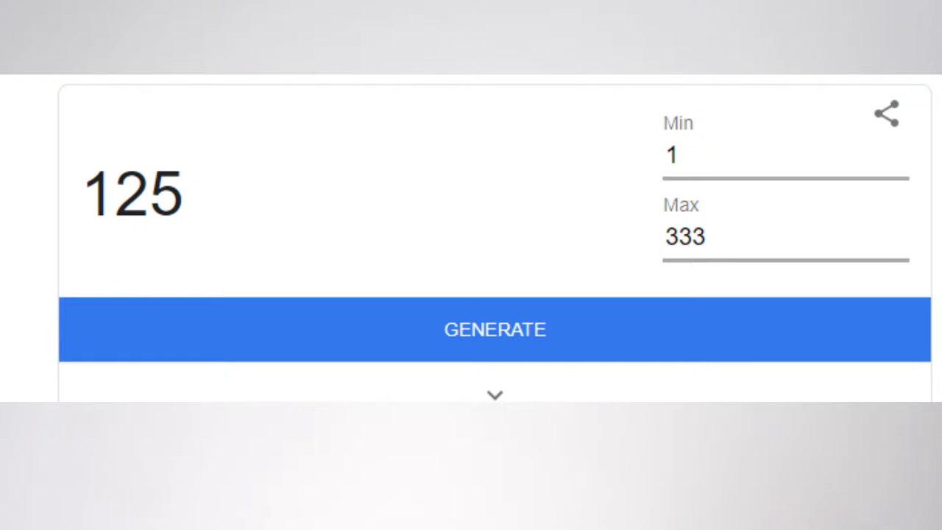
- Generate random numbers between 1 and 333 twice, ending on 125
{"action": "left_click", "coordinate": [494, 329]}
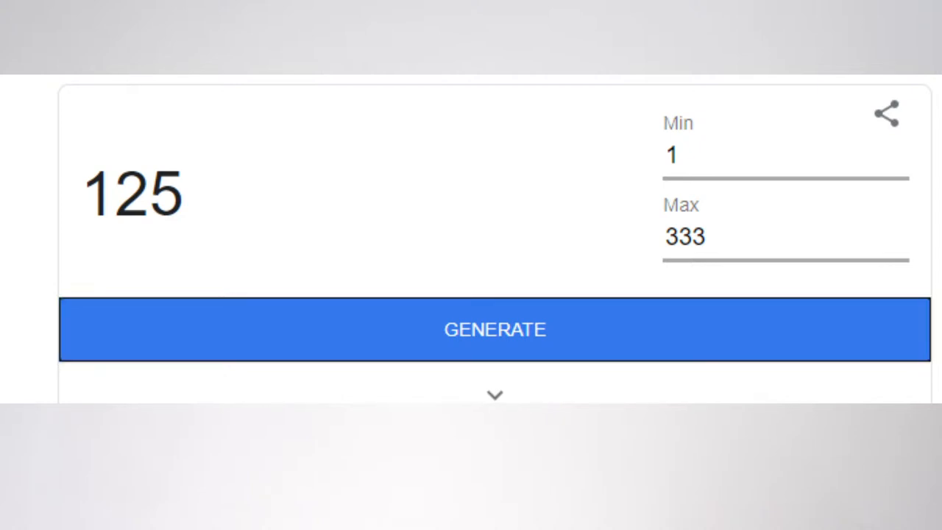
{"action": "left_click", "coordinate": [494, 329]}
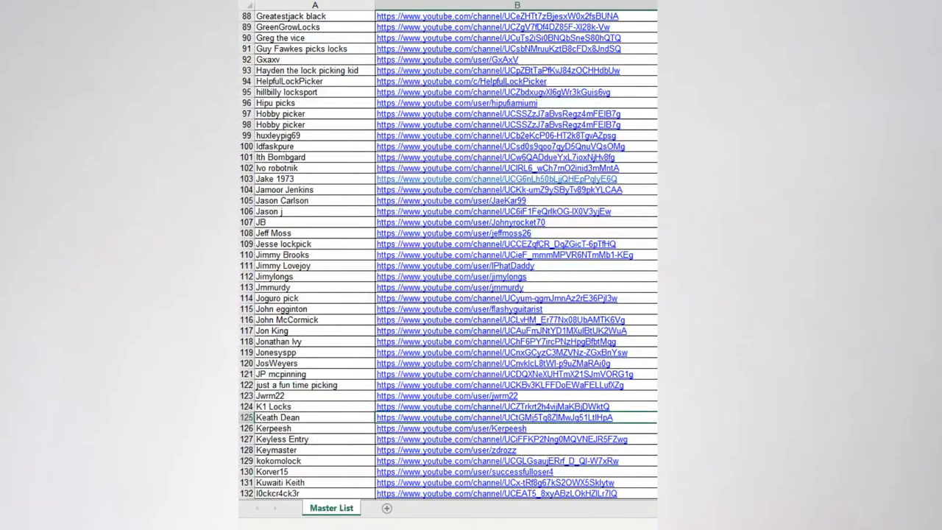
- Scroll the Master List to rows 142–186 and select Lonewolflockpicking in row 171
{"action": "scroll", "scroll_direction": "down", "scroll_amount": 3}
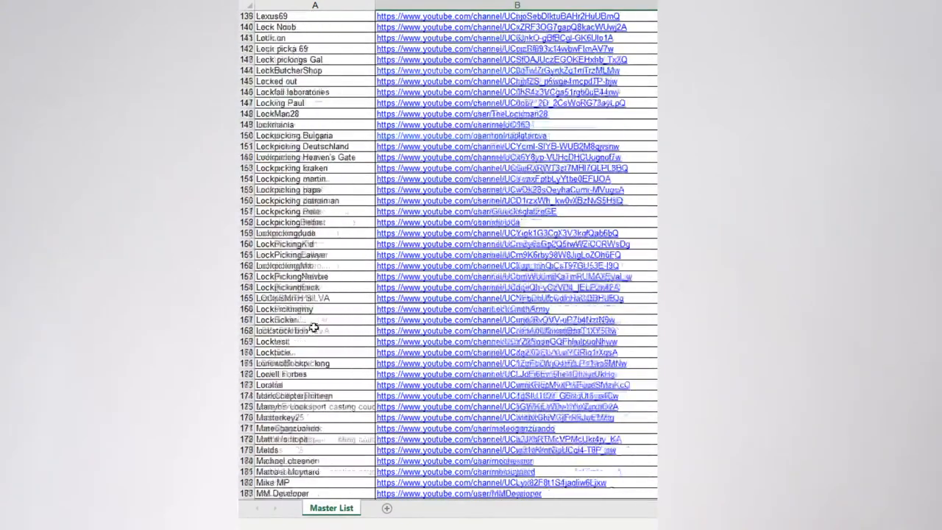
{"action": "scroll", "scroll_direction": "down", "scroll_amount": 3}
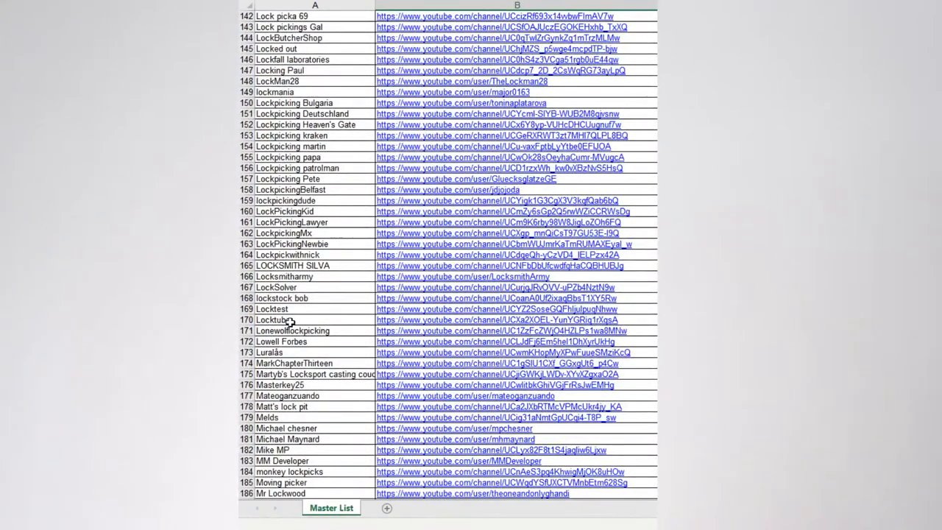
{"action": "left_click", "coordinate": [292, 331]}
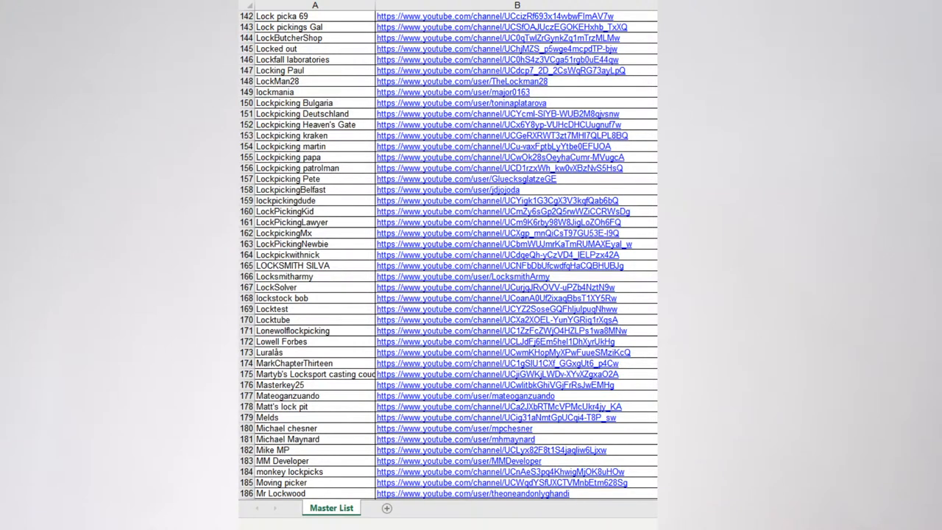
{"action": "mouse_move", "coordinate": [624, 81]}
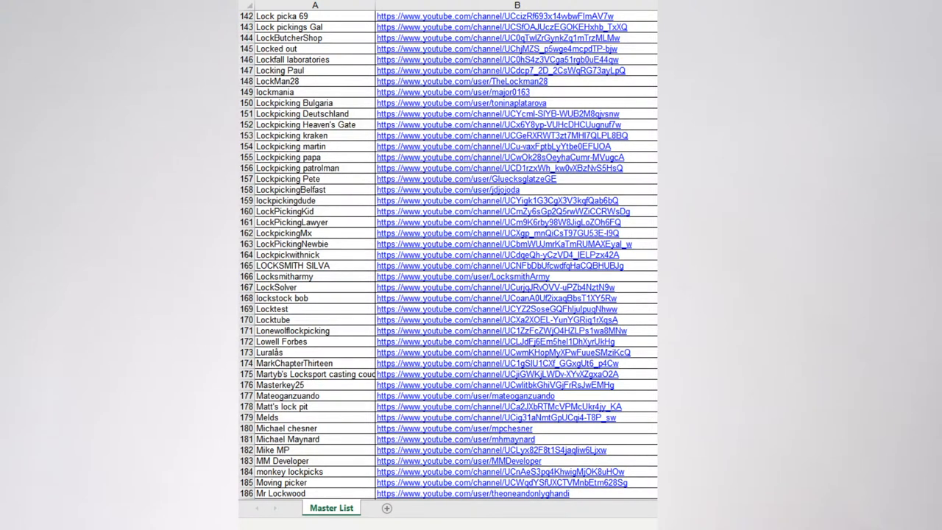
{"action": "mouse_move", "coordinate": [522, 147]}
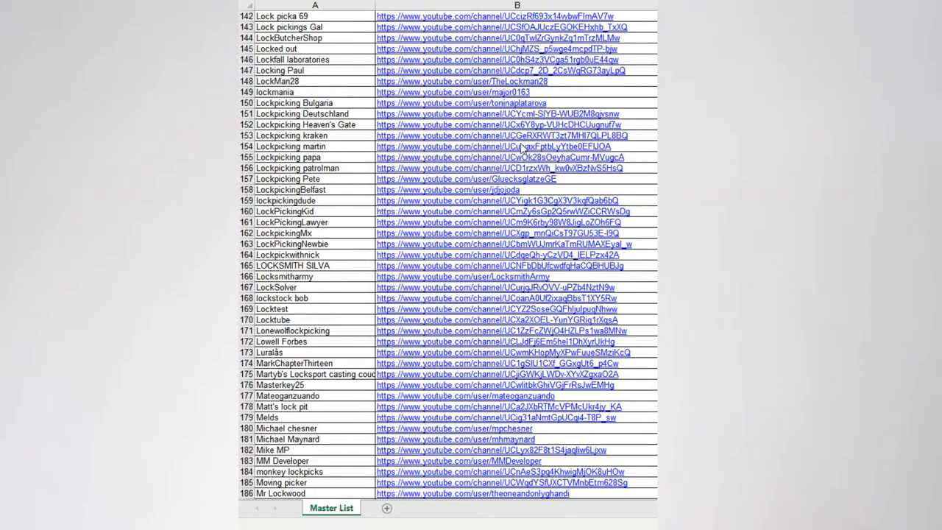
{"action": "mouse_move", "coordinate": [522, 148]}
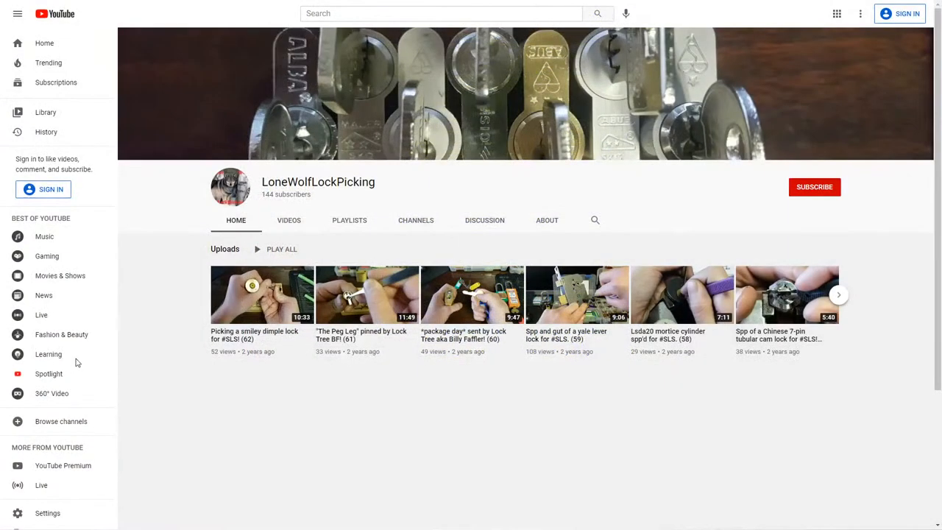
{"action": "mouse_move", "coordinate": [235, 354]}
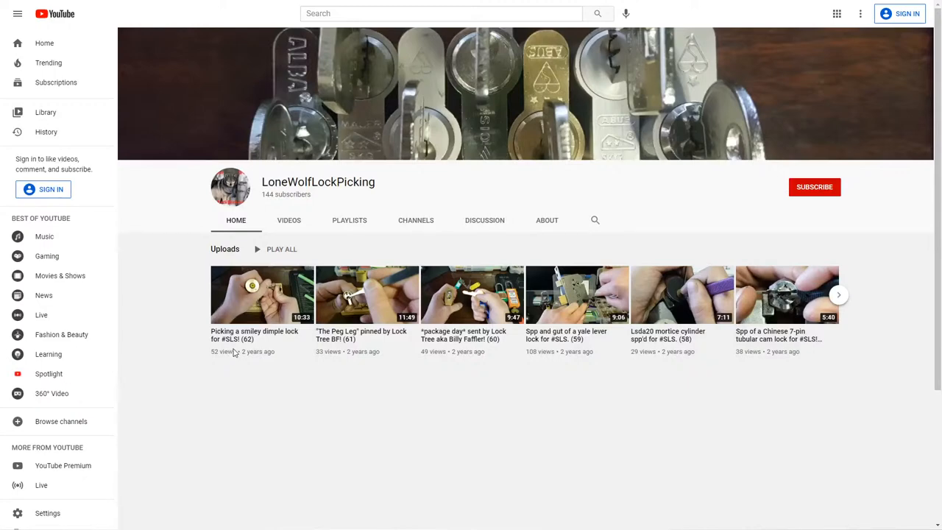
{"action": "mouse_move", "coordinate": [388, 520]}
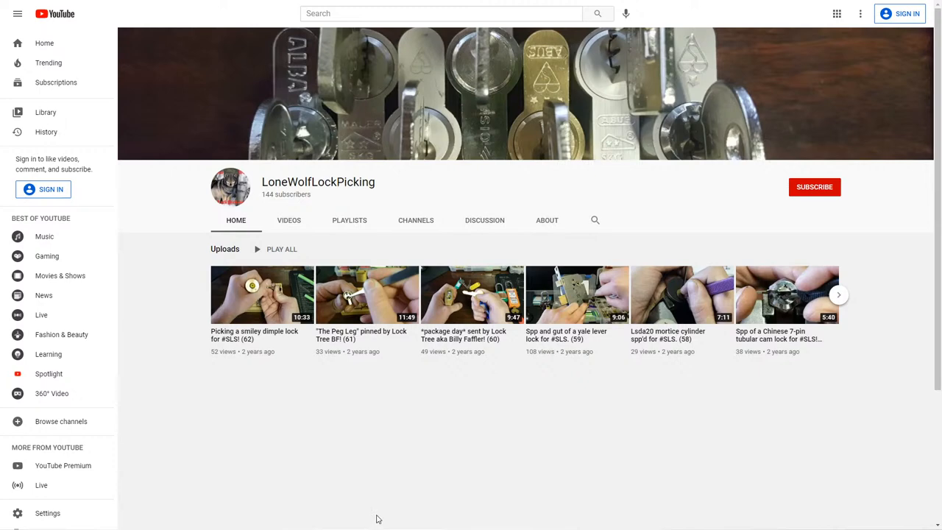
{"action": "mouse_move", "coordinate": [299, 194]}
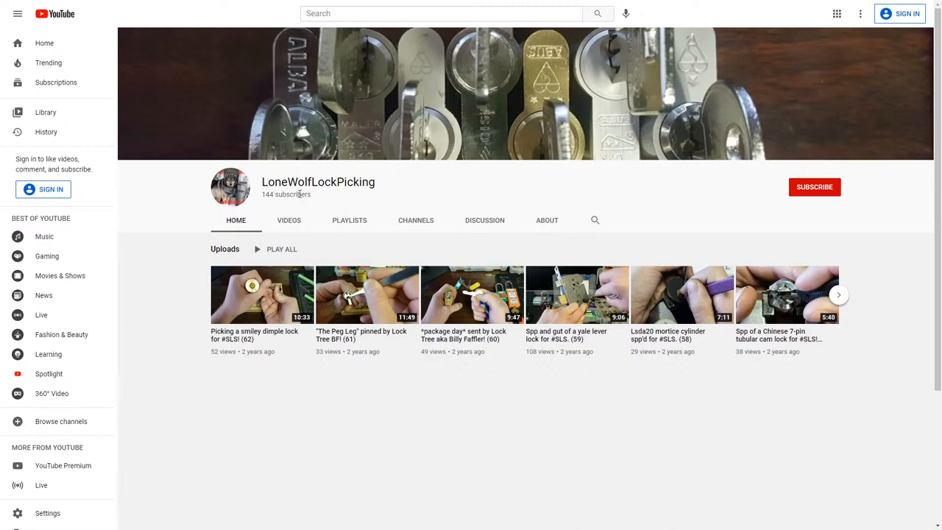
- Check LoneWolfLockPicking's About stats, then browse its uploaded videos grid
{"action": "left_click", "coordinate": [547, 220]}
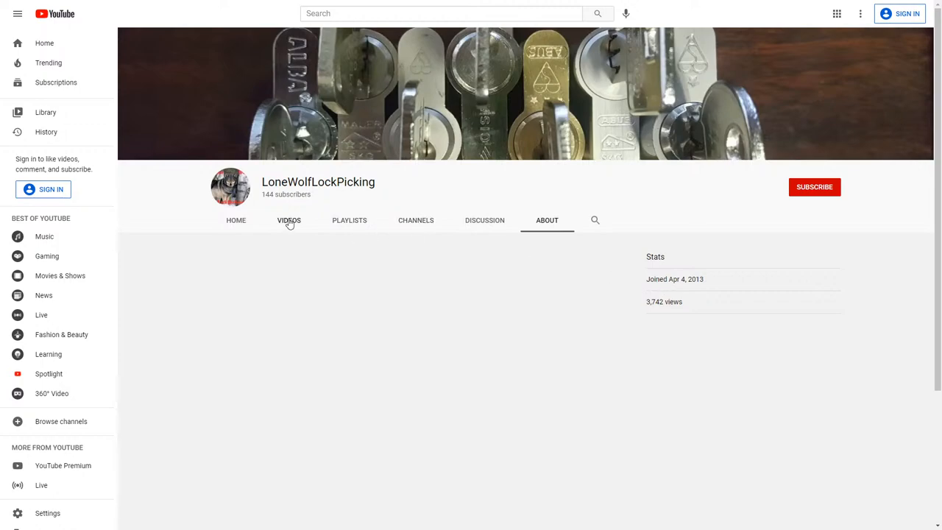
{"action": "left_click", "coordinate": [289, 220]}
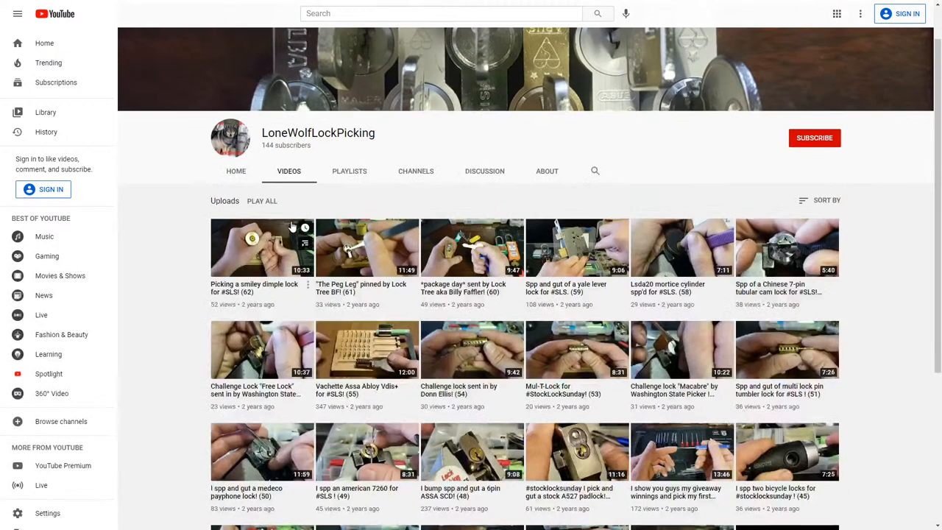
{"action": "scroll", "scroll_direction": "down", "scroll_amount": 3}
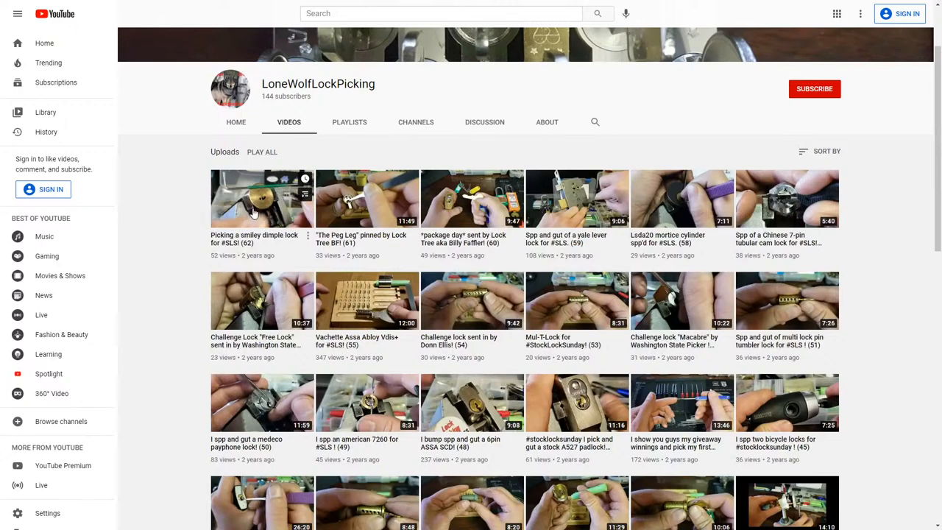
{"action": "scroll", "scroll_direction": "down", "scroll_amount": 3}
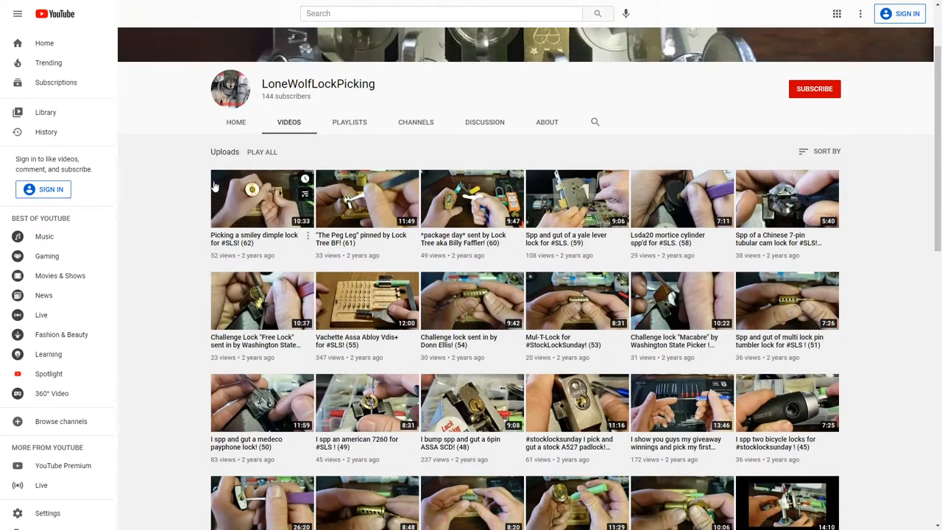
{"action": "mouse_move", "coordinate": [262, 199]}
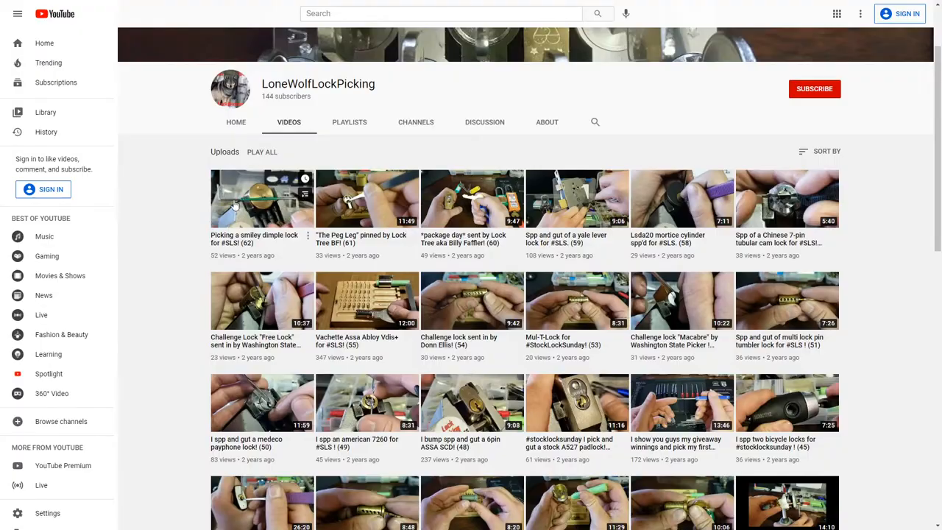
- Play 'Picking a smiley dimple lock for #SLS! (62)' from LoneWolfLockPicking's uploads, then return to the channel
{"action": "left_click", "coordinate": [262, 198]}
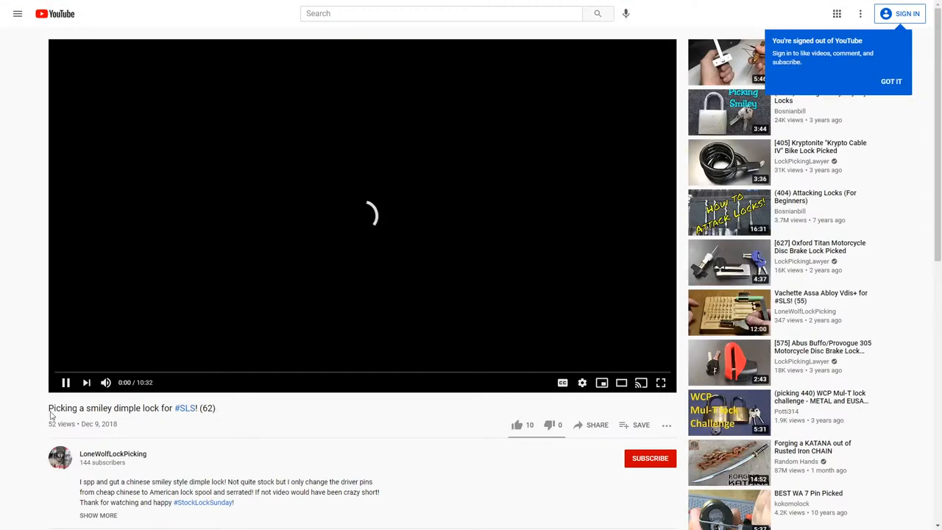
{"action": "left_click", "coordinate": [65, 382]}
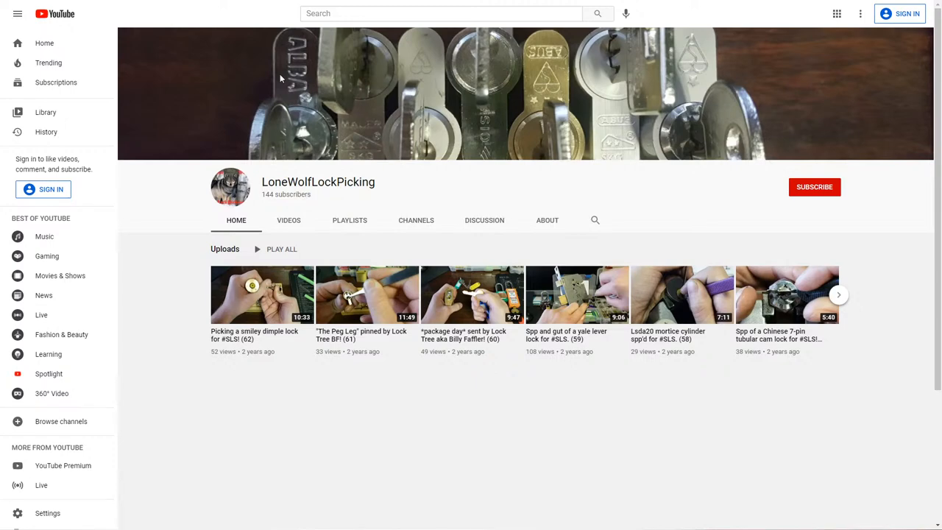
{"action": "mouse_move", "coordinate": [190, 119]}
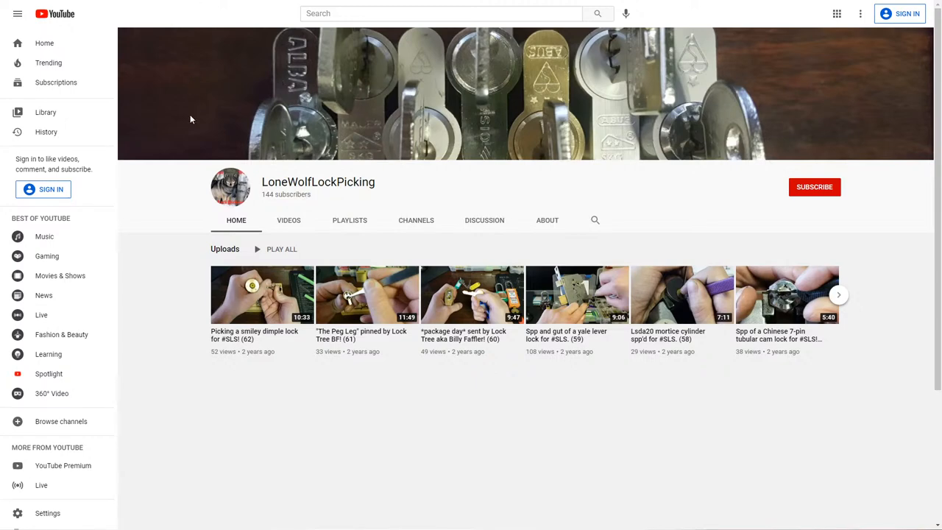